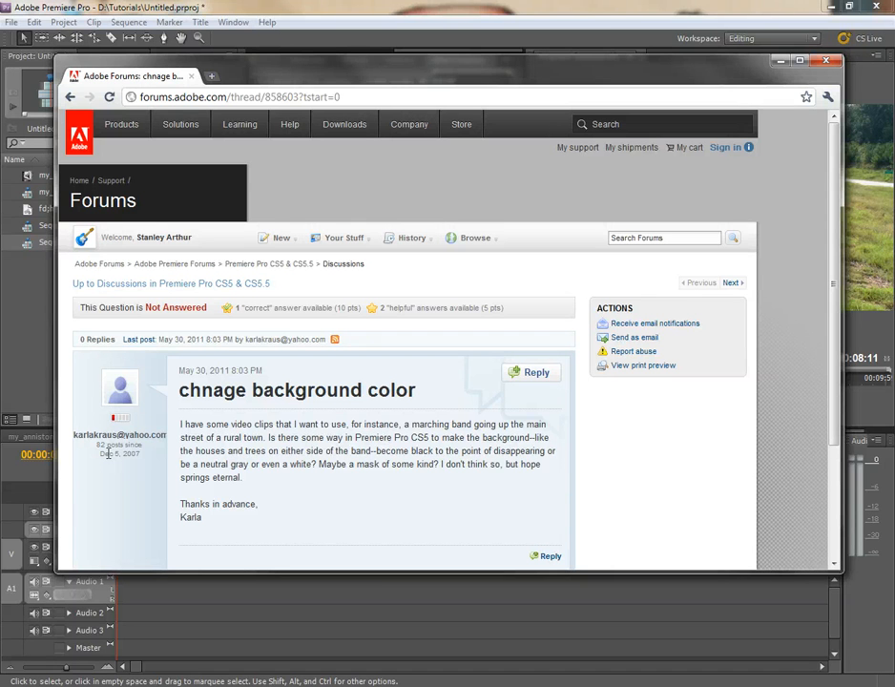
{"action": "mouse_move", "coordinate": [220, 404]}
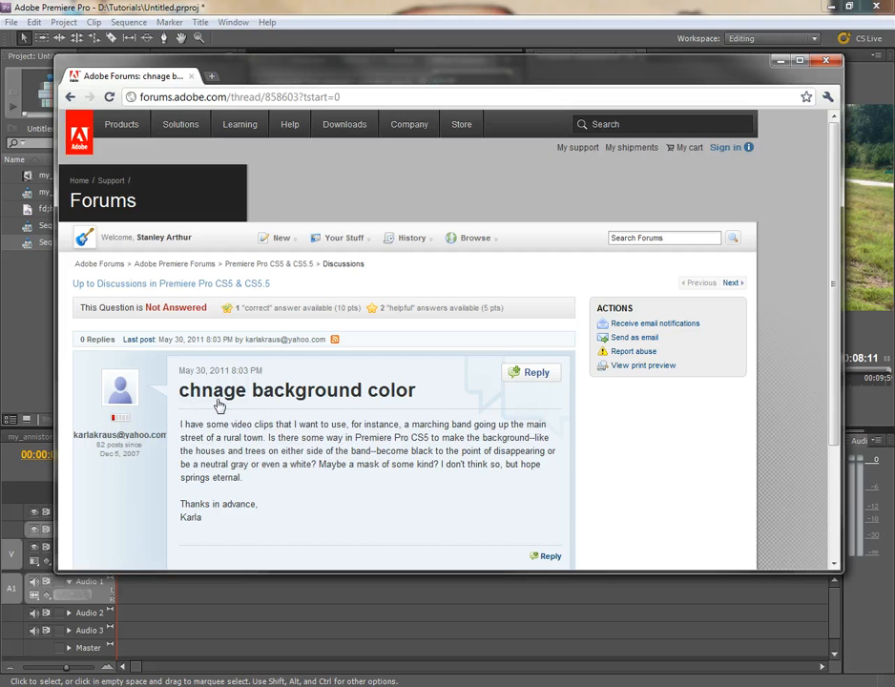
{"action": "mouse_move", "coordinate": [188, 410]}
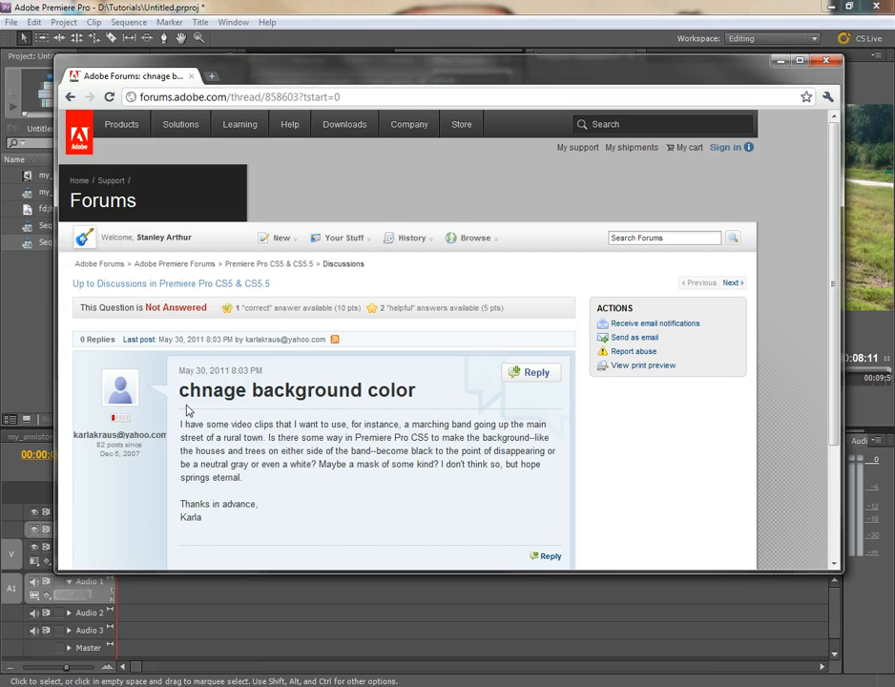
{"action": "mouse_move", "coordinate": [356, 433]}
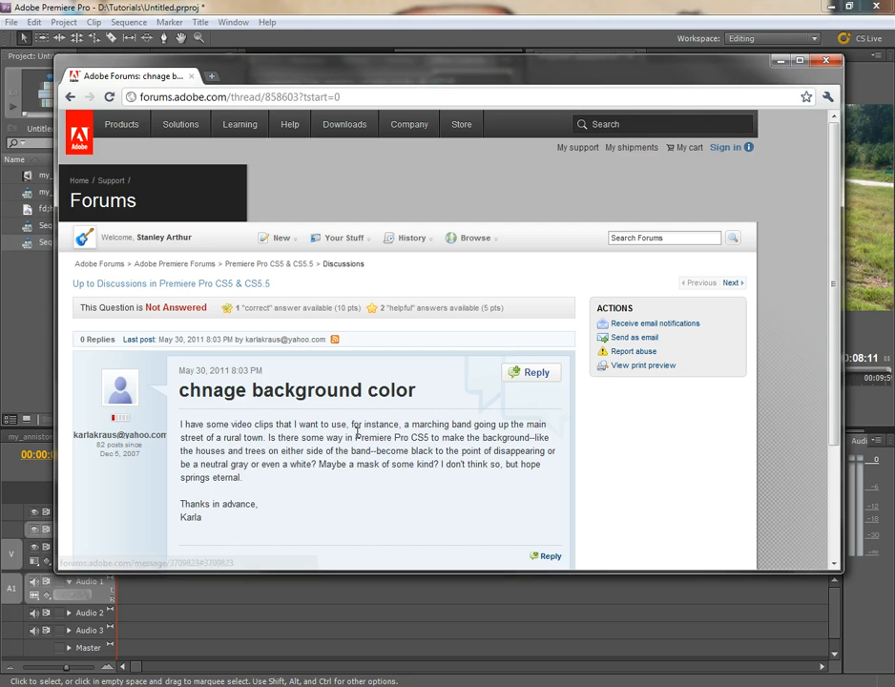
{"action": "mouse_move", "coordinate": [490, 74]}
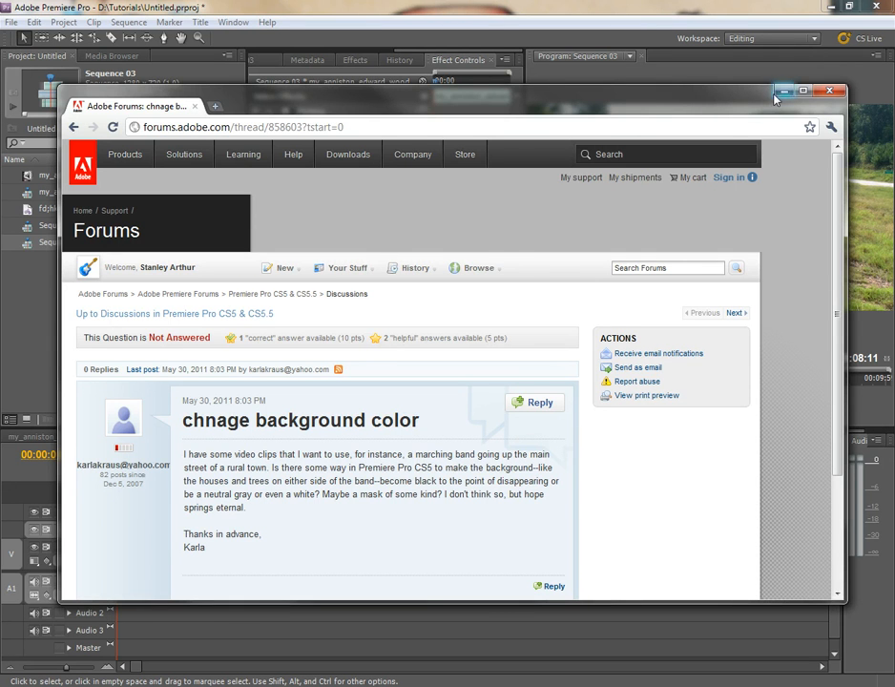
Step: Minimize Chrome and scrub Sequence 03 to preview the roadside clip, returning near its start
{"action": "left_click", "coordinate": [829, 91]}
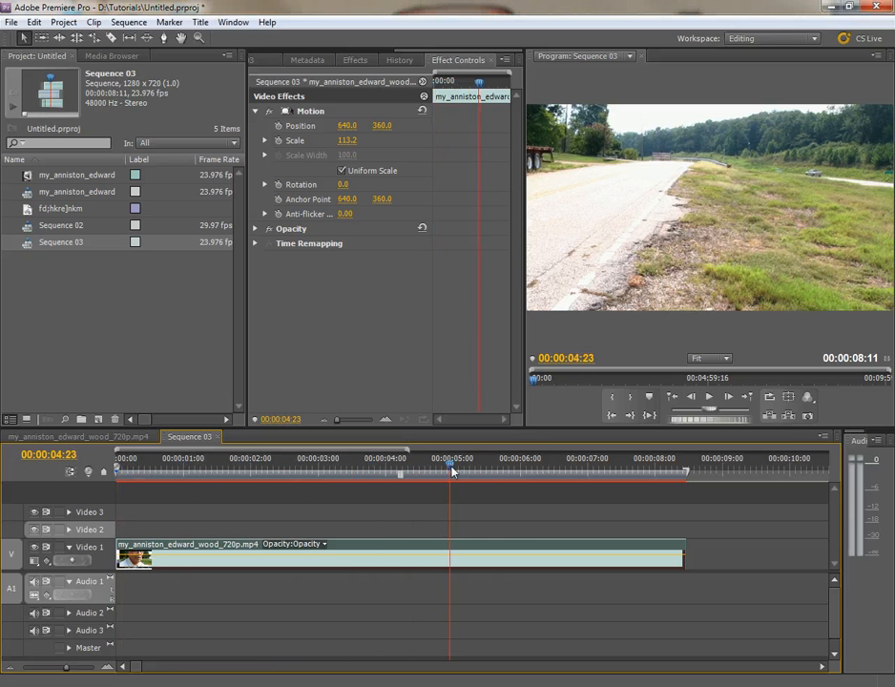
{"action": "left_click", "coordinate": [468, 470]}
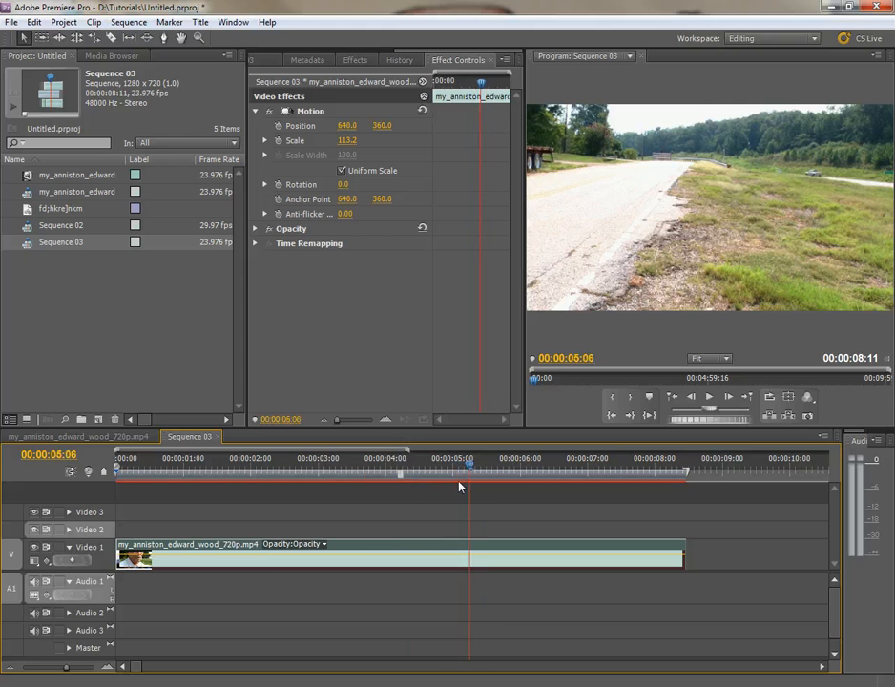
{"action": "left_click", "coordinate": [179, 468]}
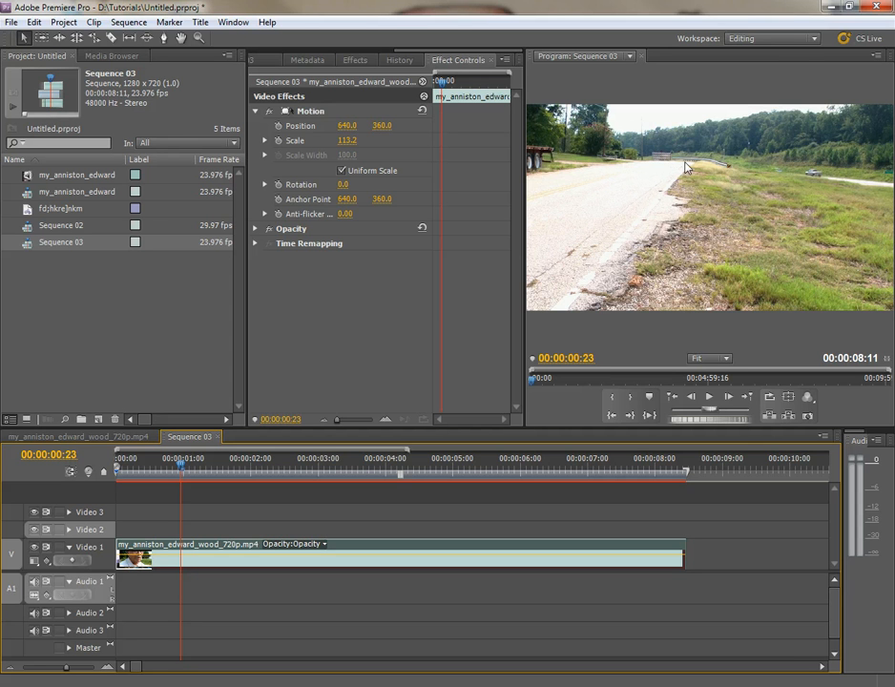
{"action": "mouse_move", "coordinate": [654, 236]}
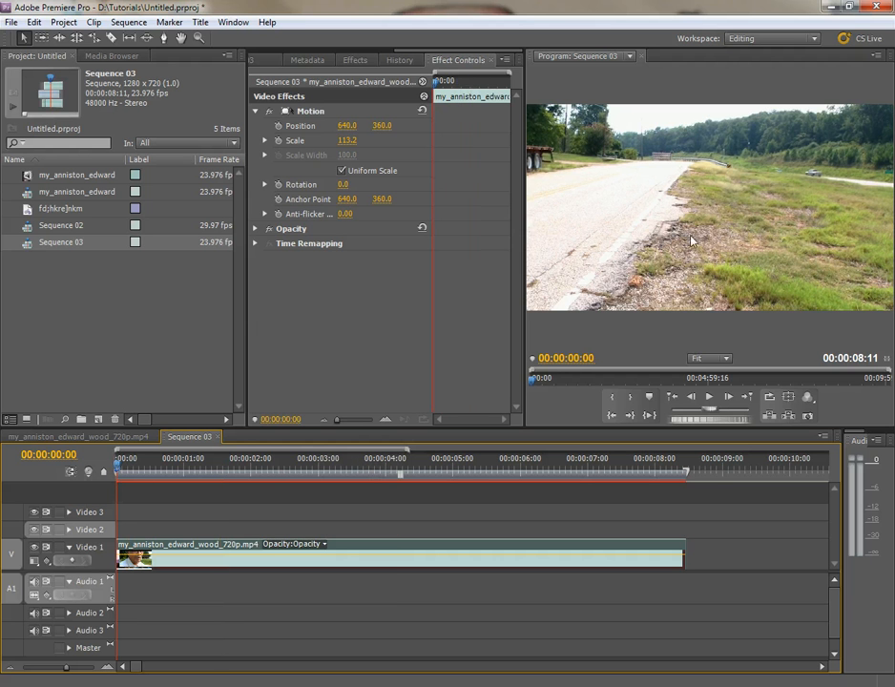
{"action": "mouse_move", "coordinate": [504, 287]}
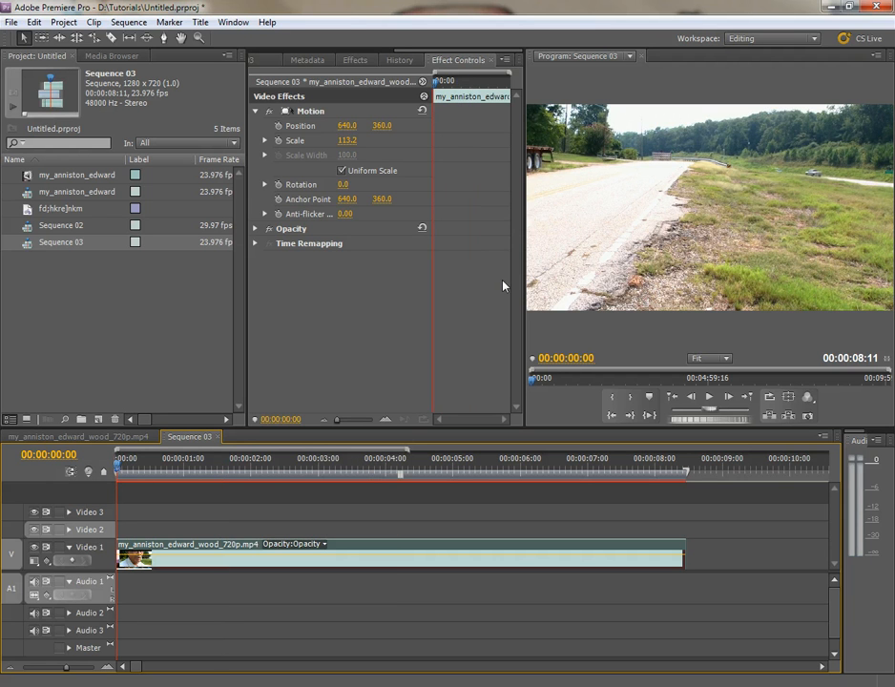
{"action": "mouse_move", "coordinate": [580, 169]}
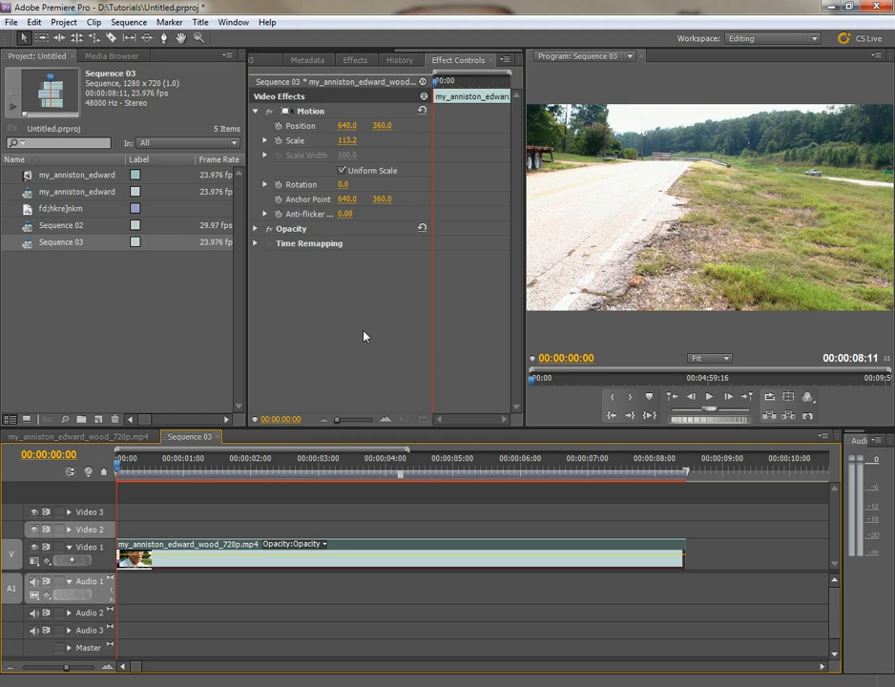
{"action": "mouse_move", "coordinate": [428, 338]}
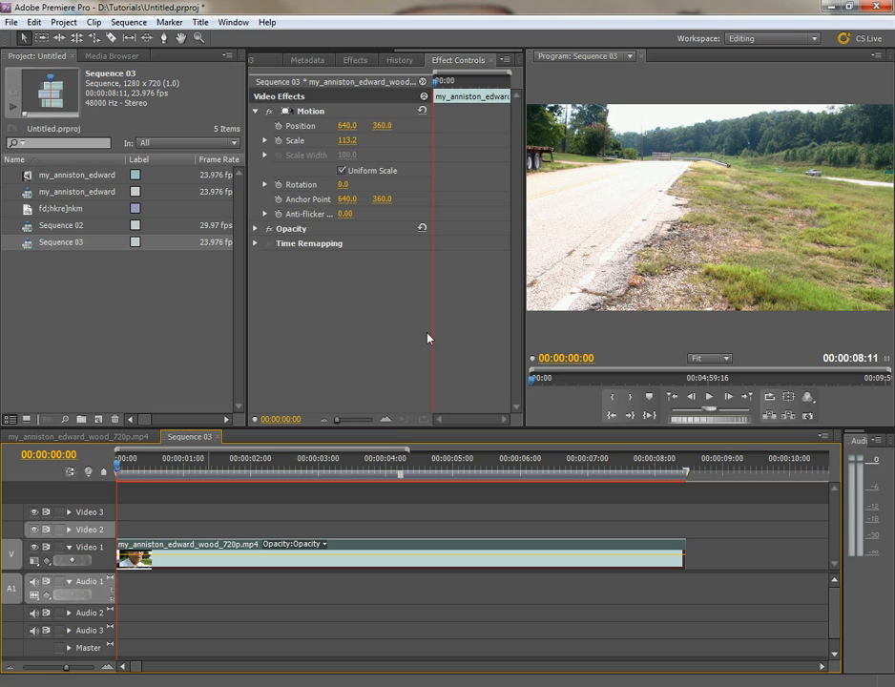
{"action": "mouse_move", "coordinate": [323, 333]}
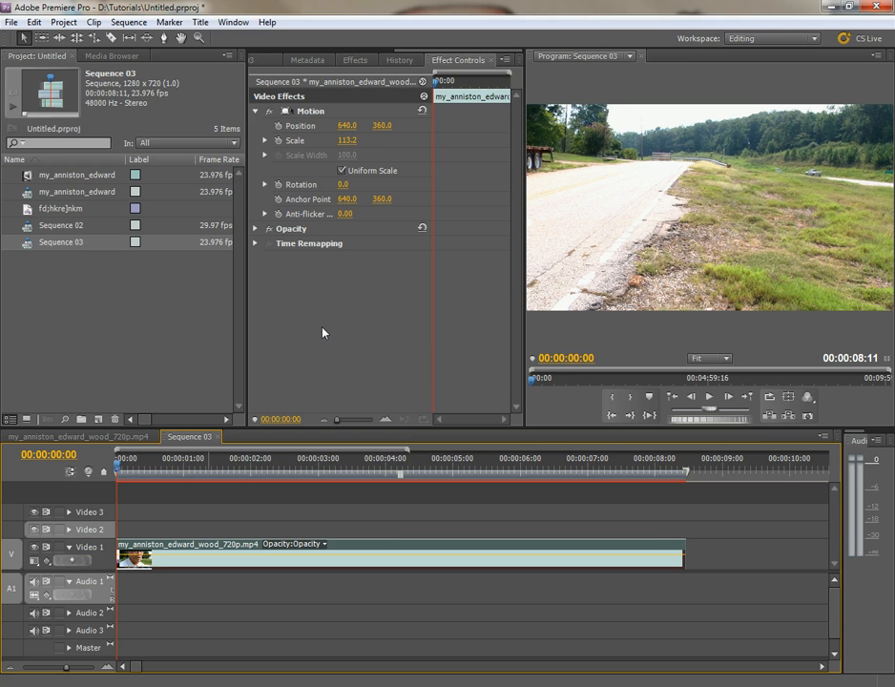
{"action": "mouse_move", "coordinate": [358, 359]}
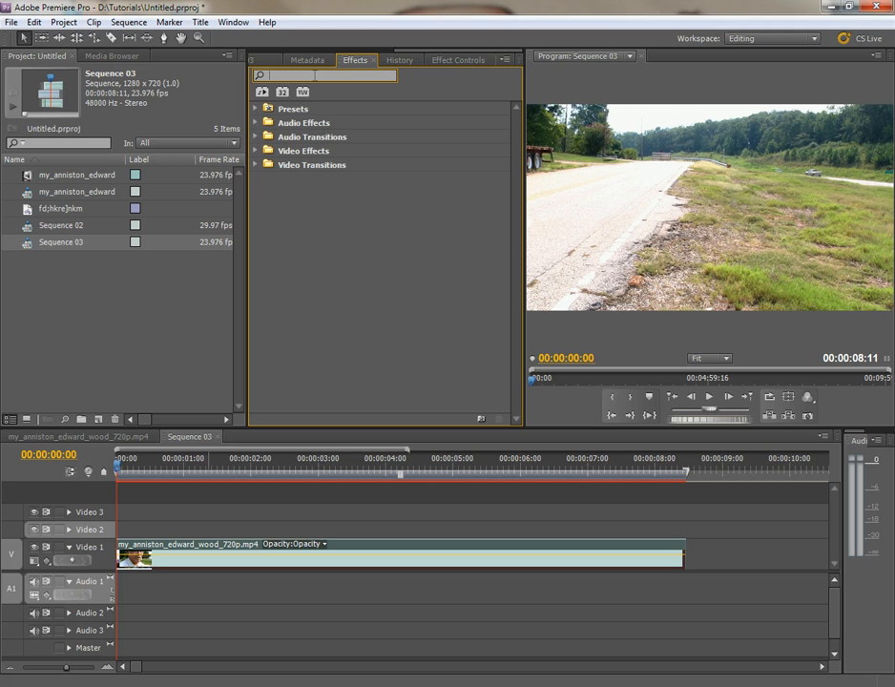
Step: Search Effects for 'garbage' and apply Four-Point Garbage Matte to the Video 1 road clip
{"action": "type", "text": "garbage"}
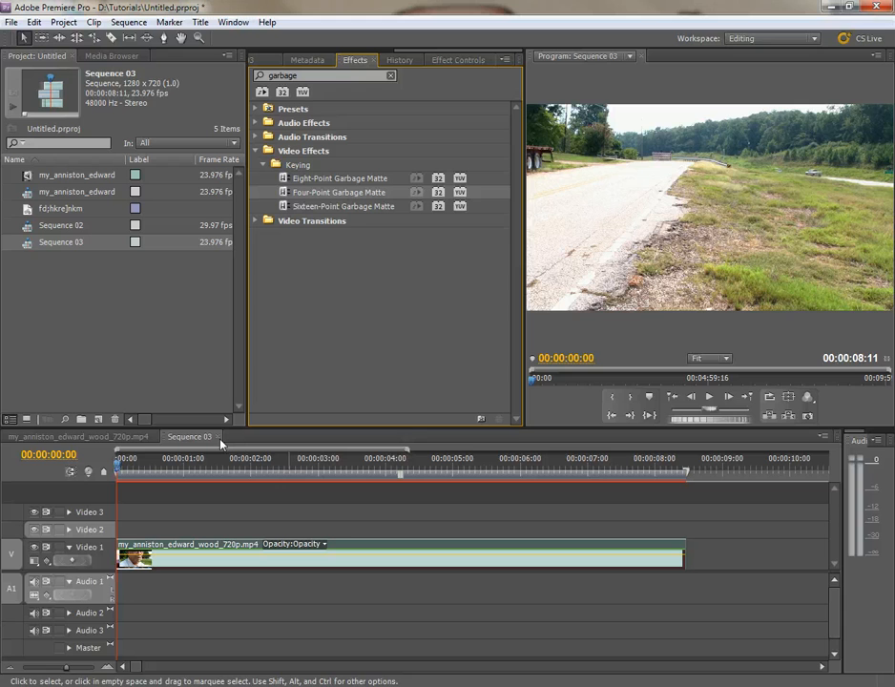
{"action": "left_click", "coordinate": [205, 472]}
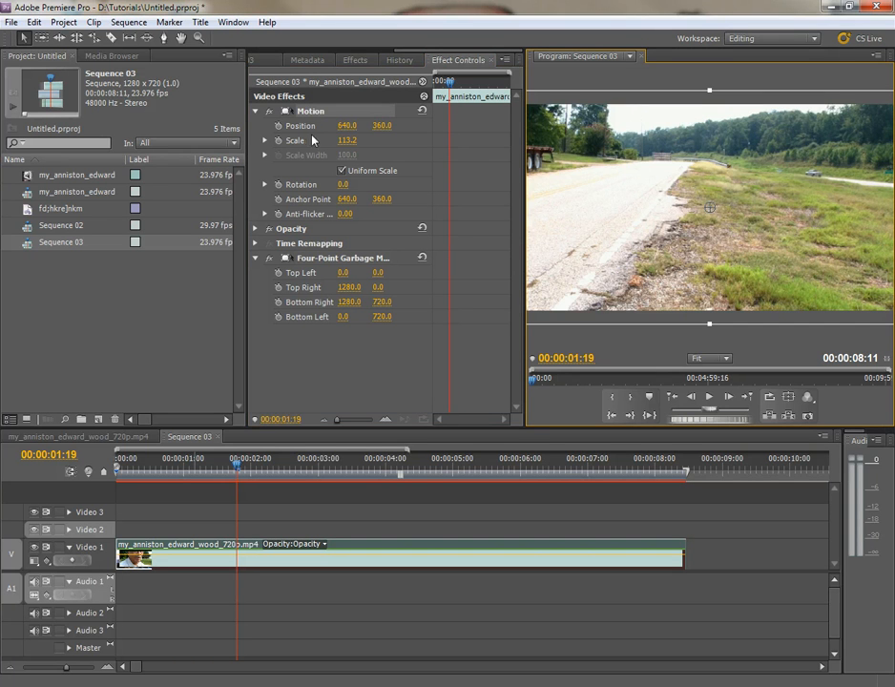
Step: Zoom the Program Monitor out through 50% to 25% to expose all four matte corners
{"action": "left_click", "coordinate": [709, 358]}
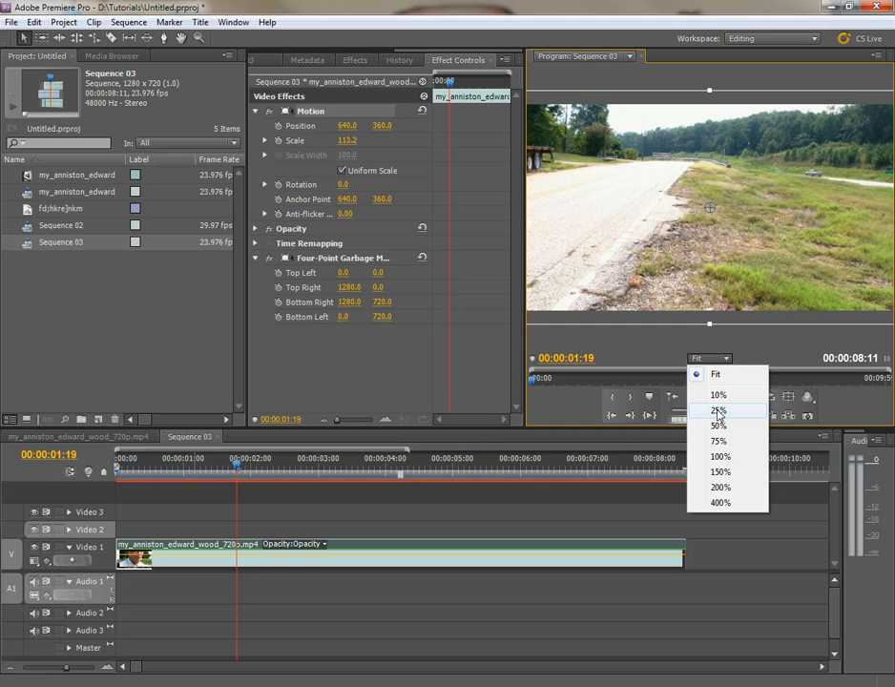
{"action": "left_click", "coordinate": [717, 410]}
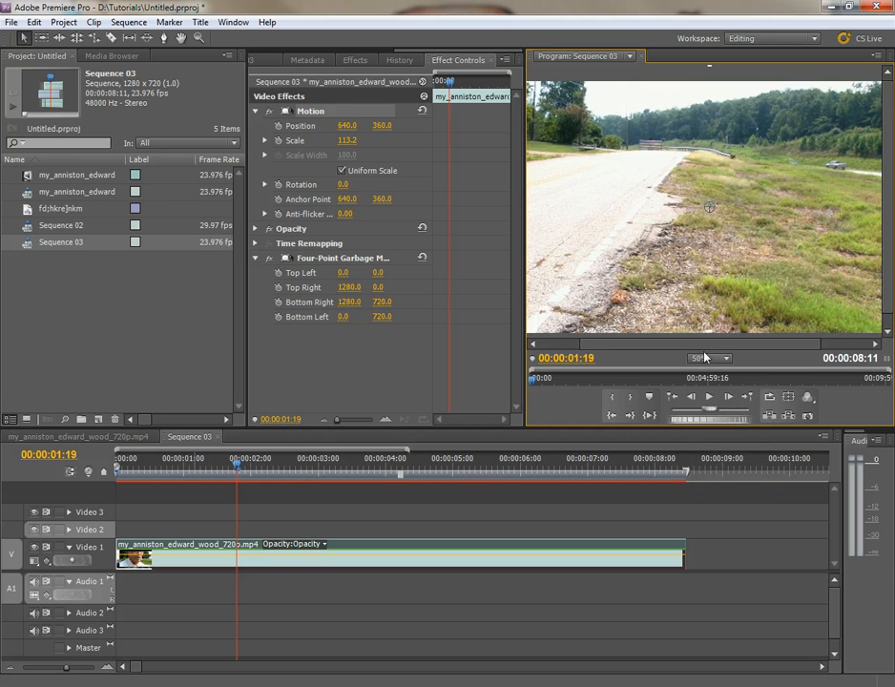
{"action": "left_click", "coordinate": [710, 358]}
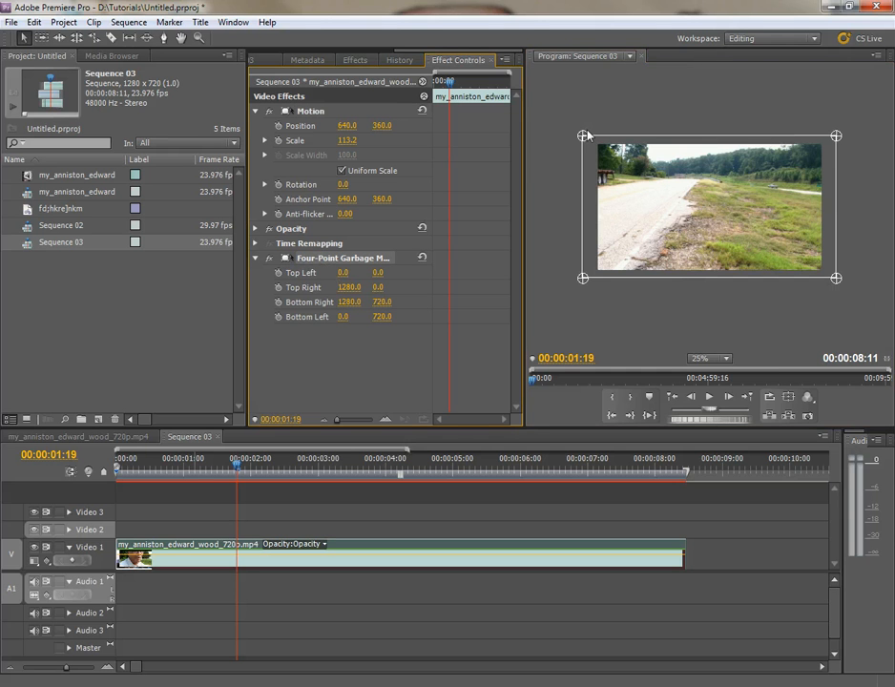
Step: Drag the four garbage matte corners inward to mask the clip down to the road
{"action": "left_click_drag", "start_coordinate": [582, 135], "coordinate": [594, 170]}
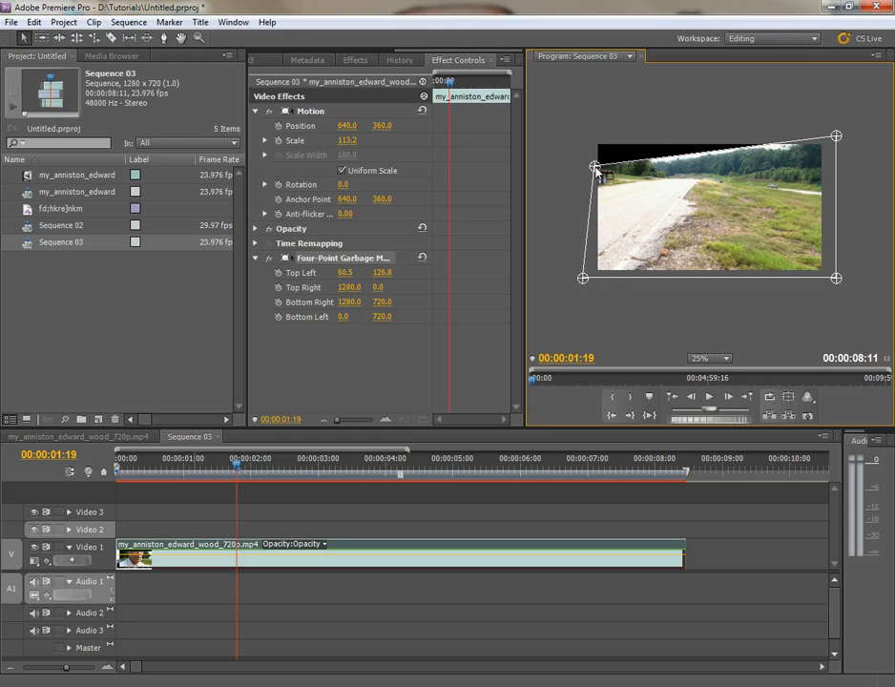
{"action": "left_click_drag", "start_coordinate": [594, 169], "coordinate": [600, 188]}
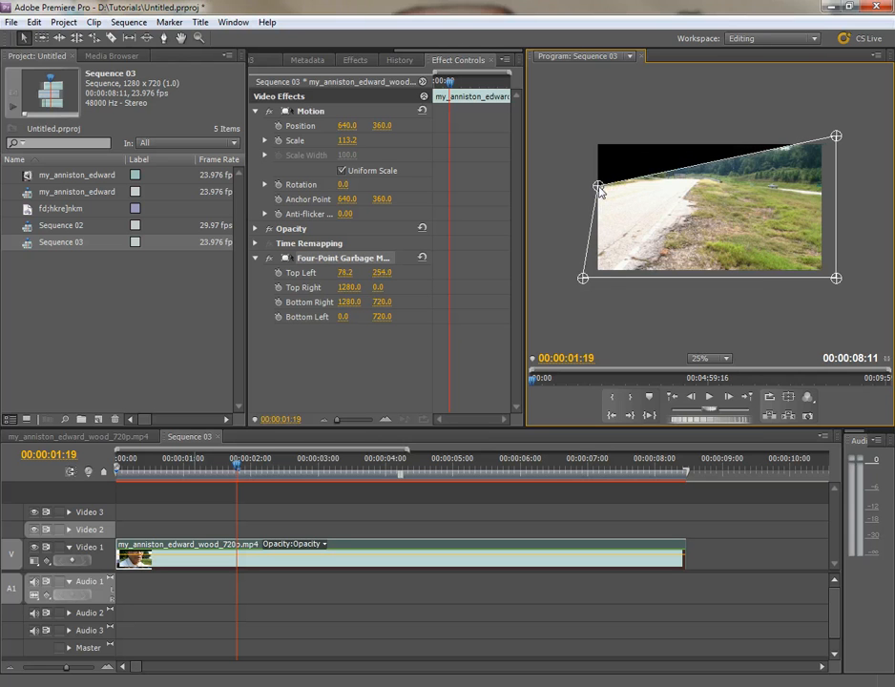
{"action": "left_click_drag", "start_coordinate": [582, 278], "coordinate": [615, 278]}
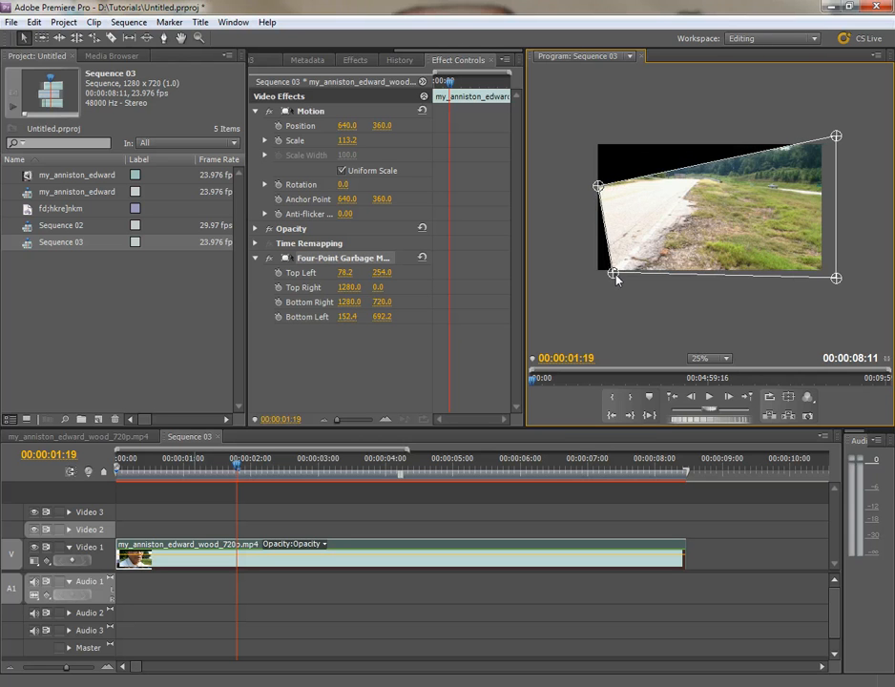
{"action": "left_click_drag", "start_coordinate": [614, 280], "coordinate": [621, 272]}
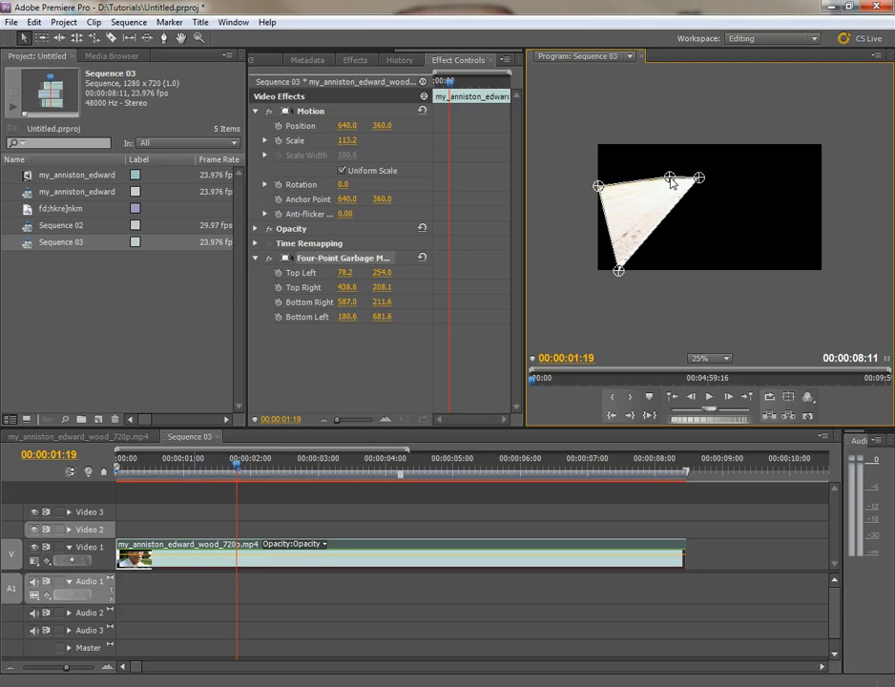
Step: Set the Program Monitor zoom back to Fit and bring up the road clip's context menu
{"action": "left_click", "coordinate": [709, 358]}
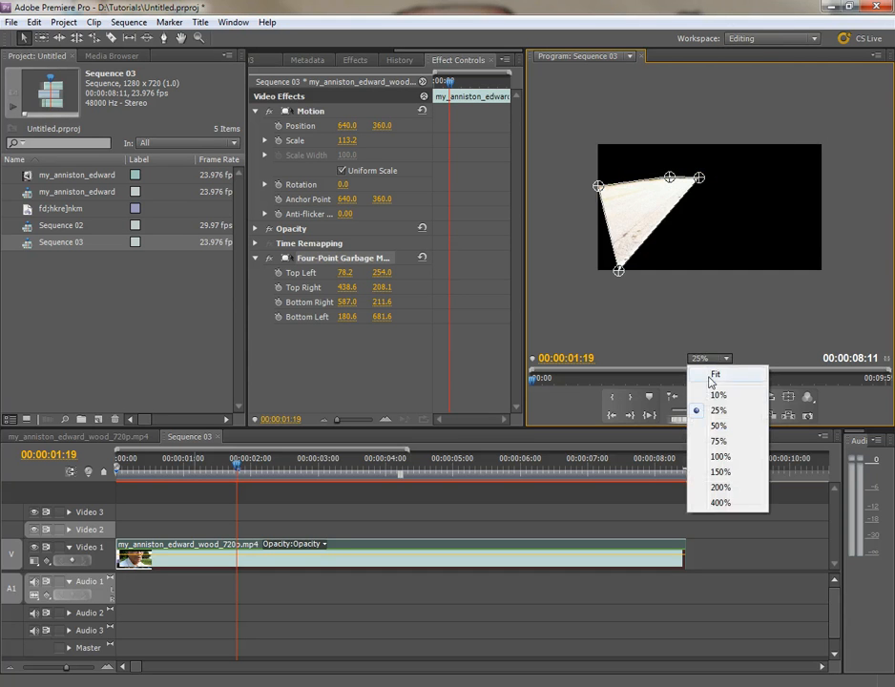
{"action": "left_click", "coordinate": [716, 373]}
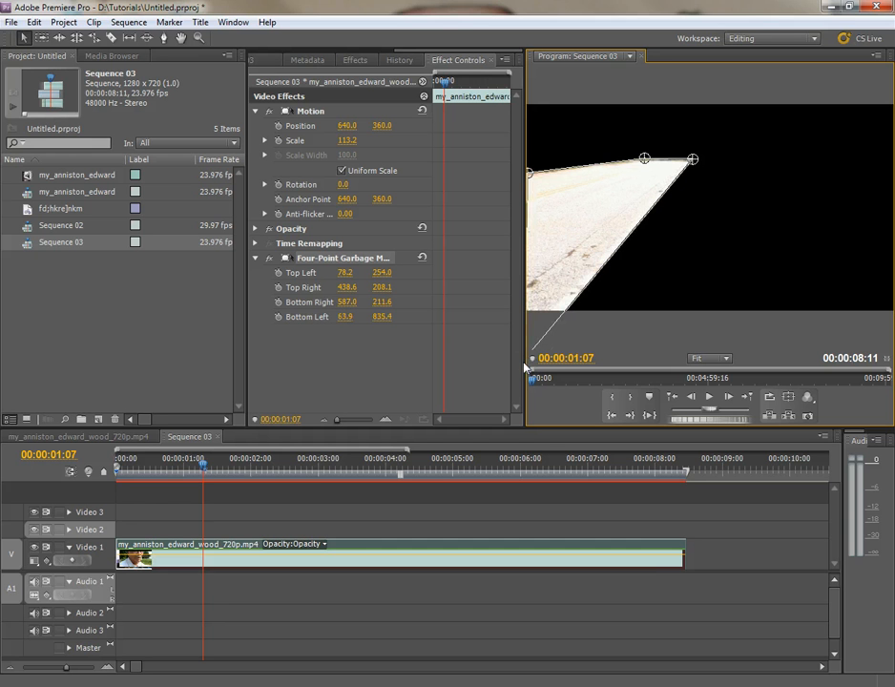
{"action": "mouse_move", "coordinate": [539, 665]}
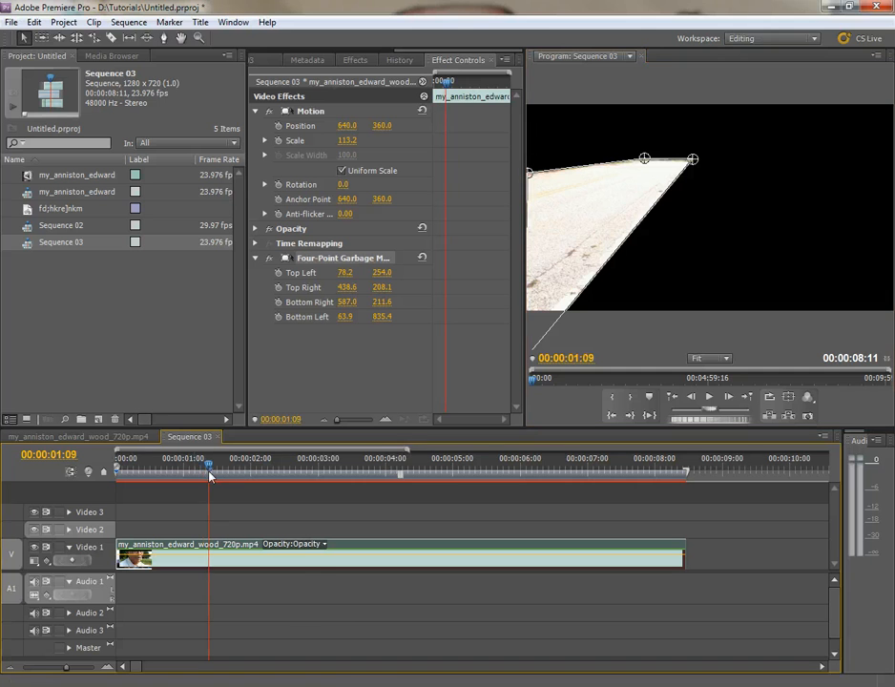
{"action": "right_click", "coordinate": [210, 557]}
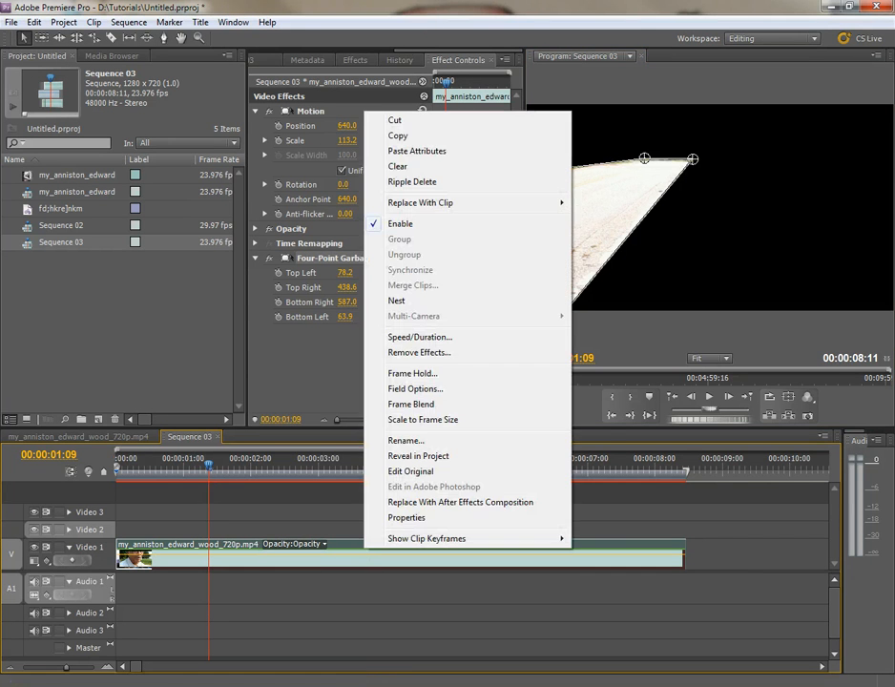
Step: Copy the matted road clip via its context menu, with the playhead parked at the start
{"action": "left_click", "coordinate": [165, 477]}
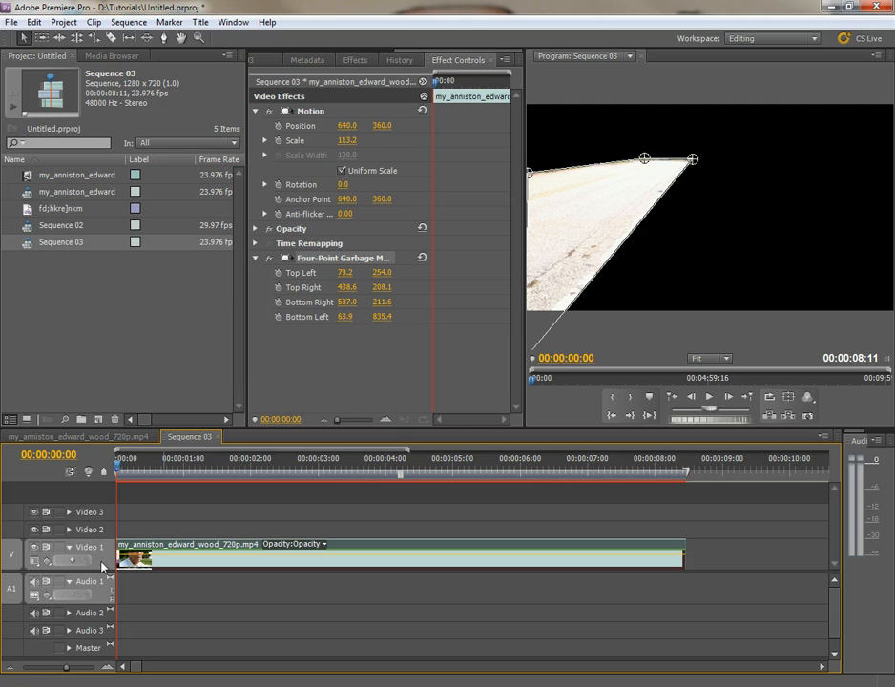
{"action": "mouse_move", "coordinate": [157, 501]}
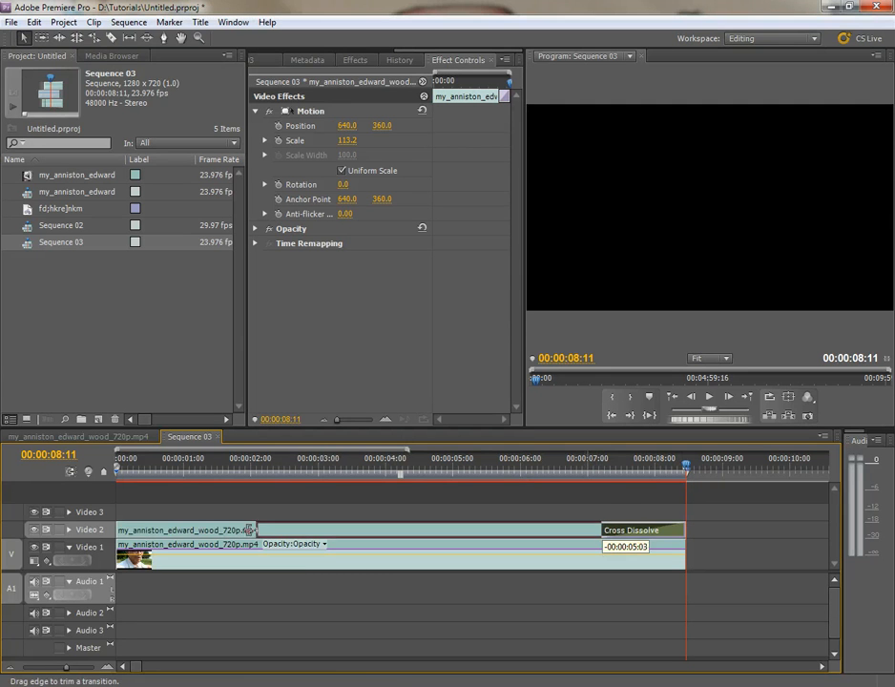
Step: Lengthen the Cross Dissolve on the Video 2 copy to span nearly the whole clip
{"action": "left_click", "coordinate": [642, 530]}
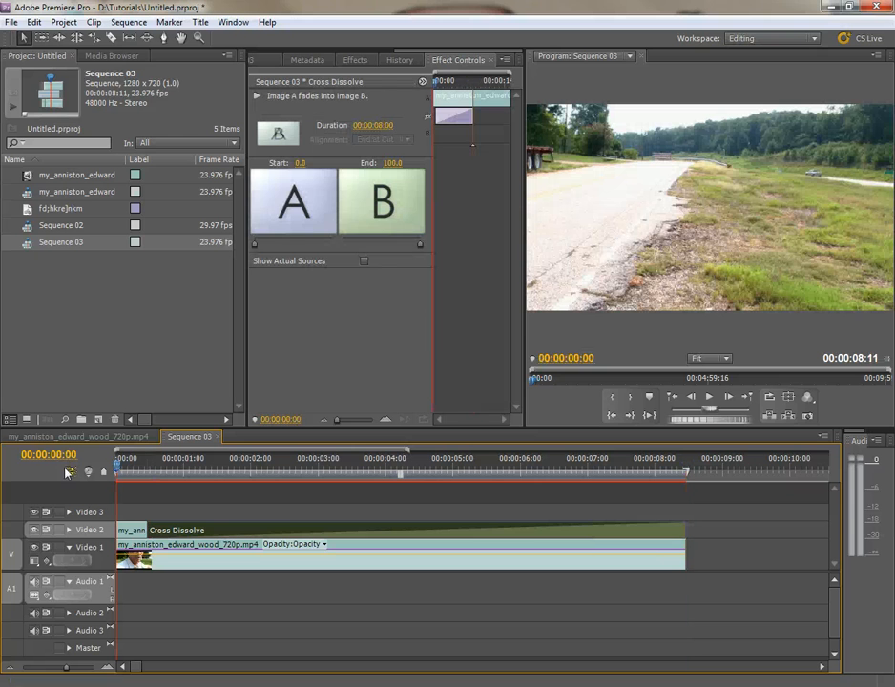